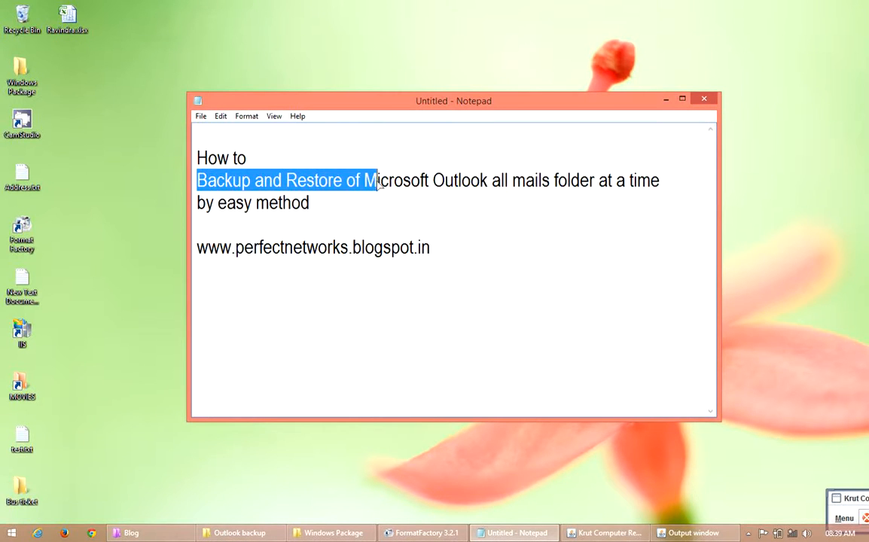
# - Highlight the Outlook backup tutorial title in Notepad and put Notepad away
pyautogui.moveTo(373, 180); pyautogui.dragTo(505, 180)
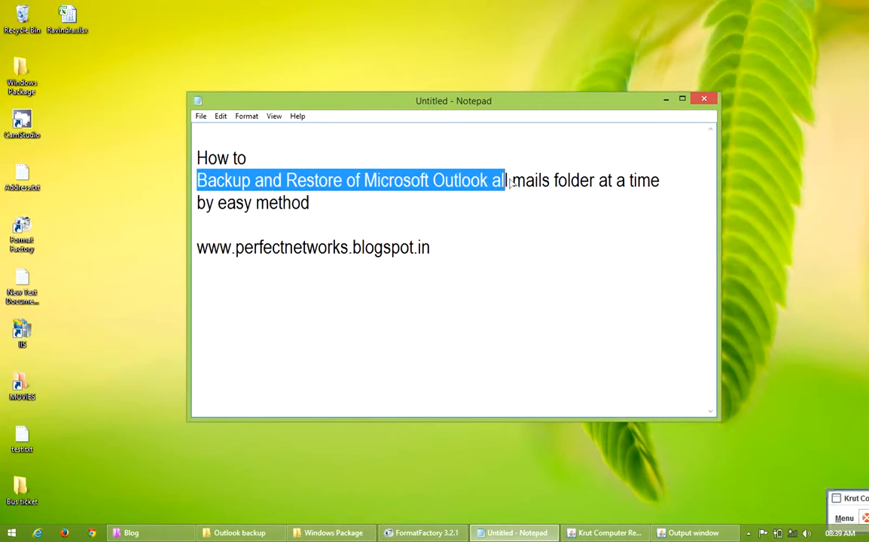
pyautogui.moveTo(505, 180); pyautogui.dragTo(650, 181)
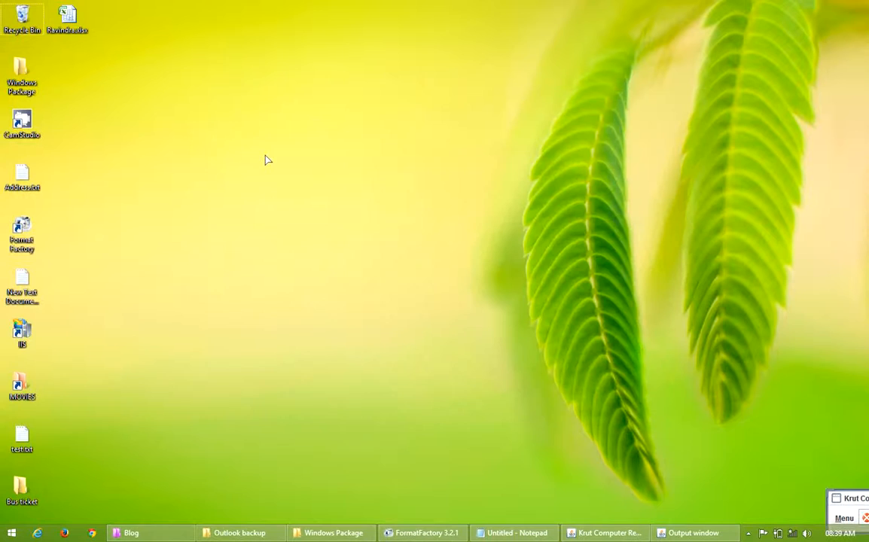
pyautogui.rightClick(267, 160)
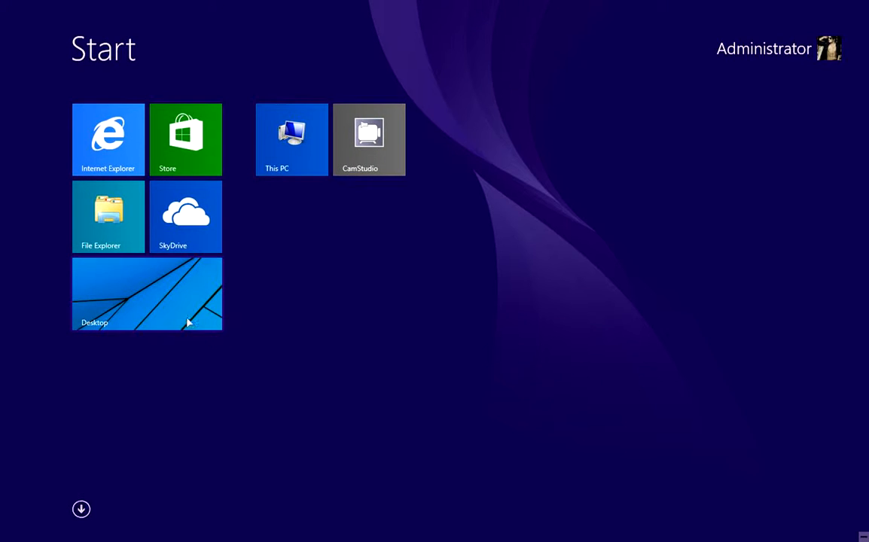
pyautogui.moveTo(293, 278)
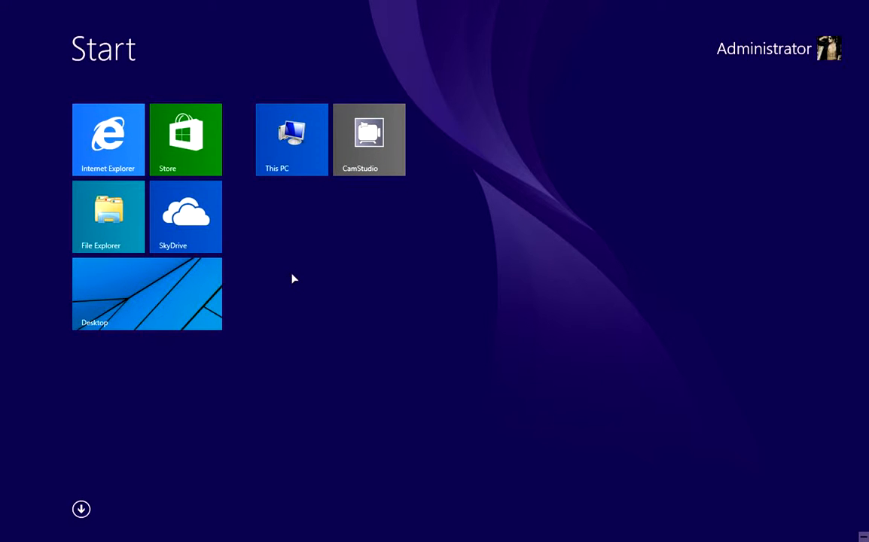
# - Show all apps on the Start screen and launch Microsoft Office Outlook 2007
pyautogui.click(81, 509)
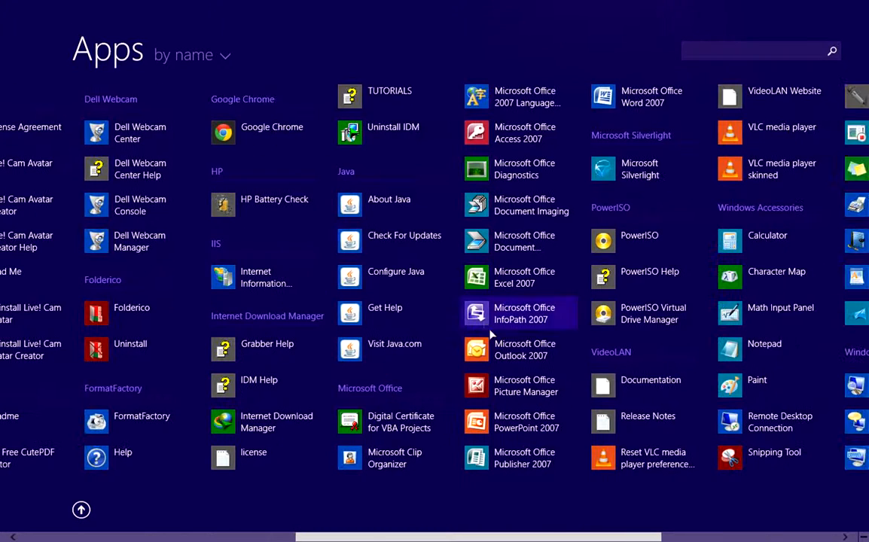
pyautogui.click(524, 350)
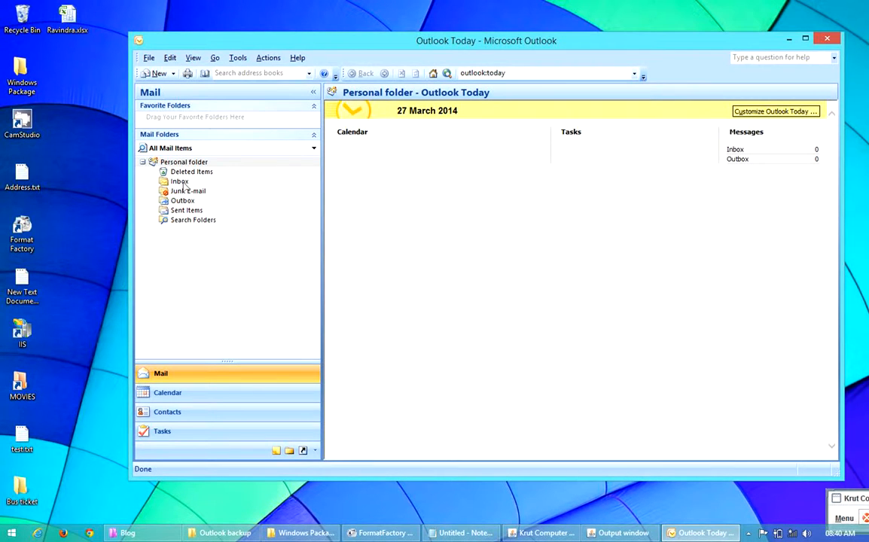
# - Browse Inbox, Sent Items, Deleted Items and Outbox, returning to Sent Items
pyautogui.click(179, 181)
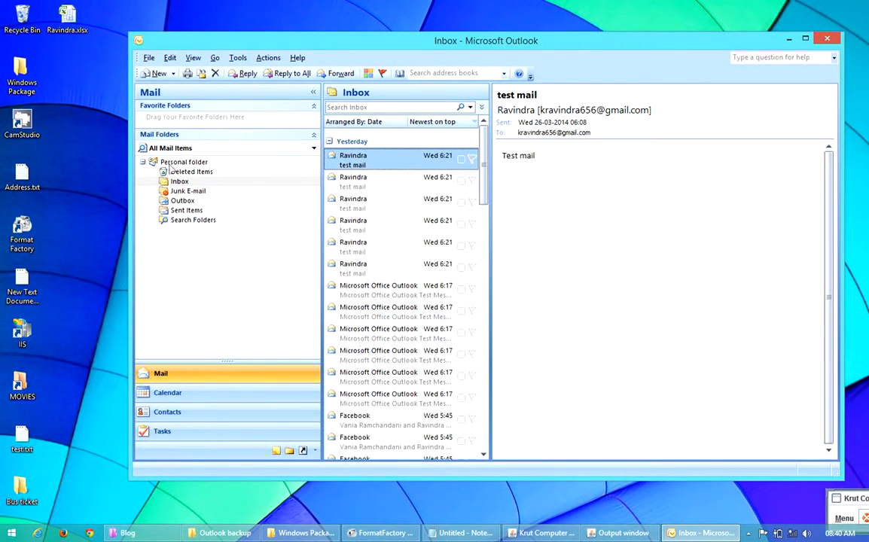
pyautogui.click(186, 210)
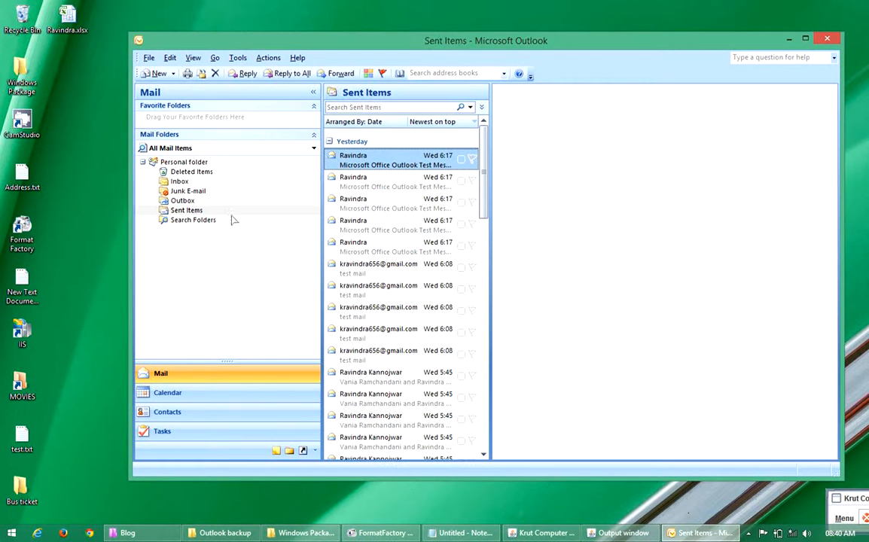
pyautogui.click(391, 160)
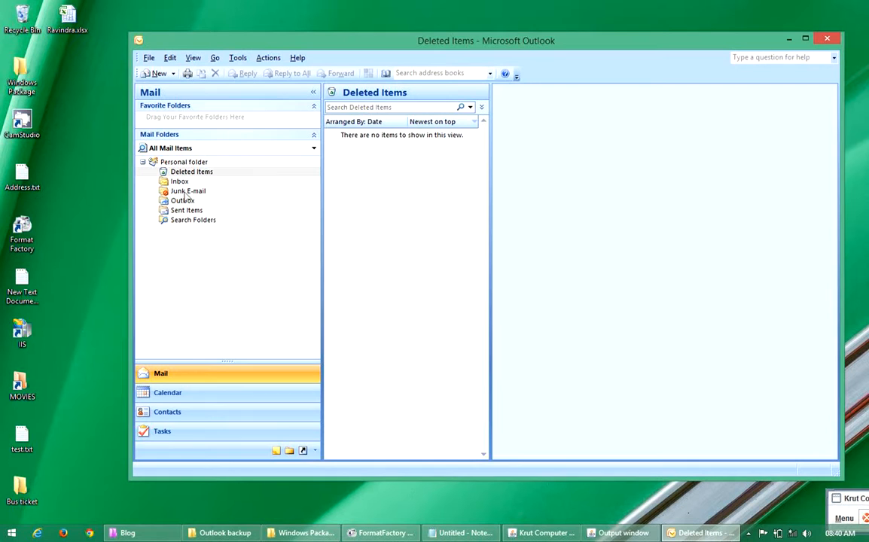
pyautogui.click(183, 200)
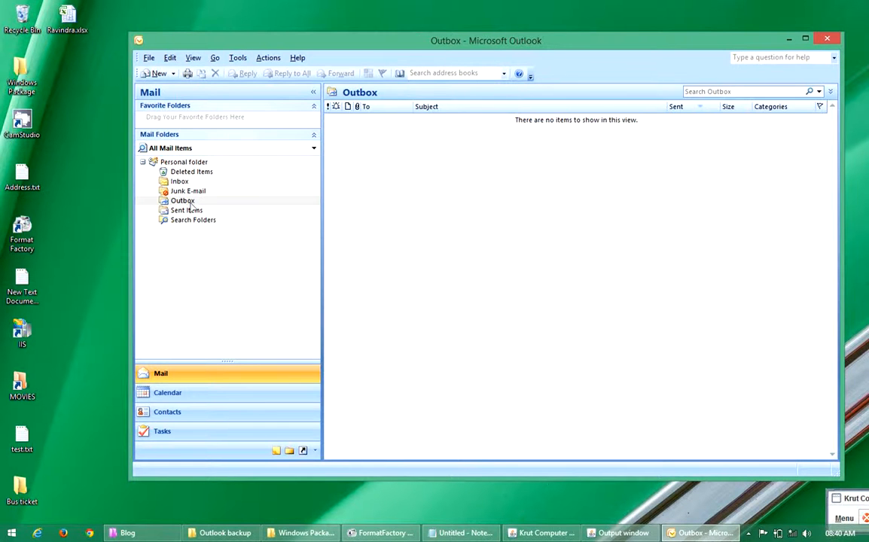
pyautogui.click(186, 210)
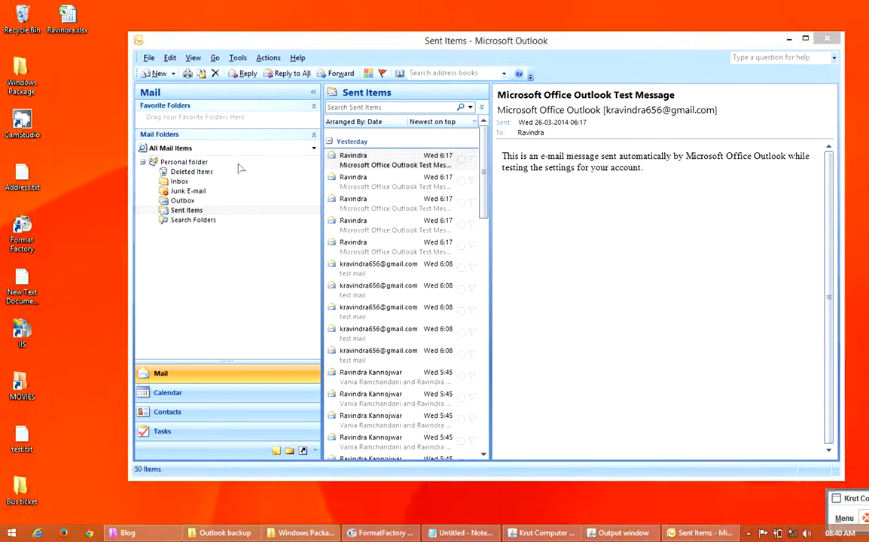
pyautogui.click(179, 181)
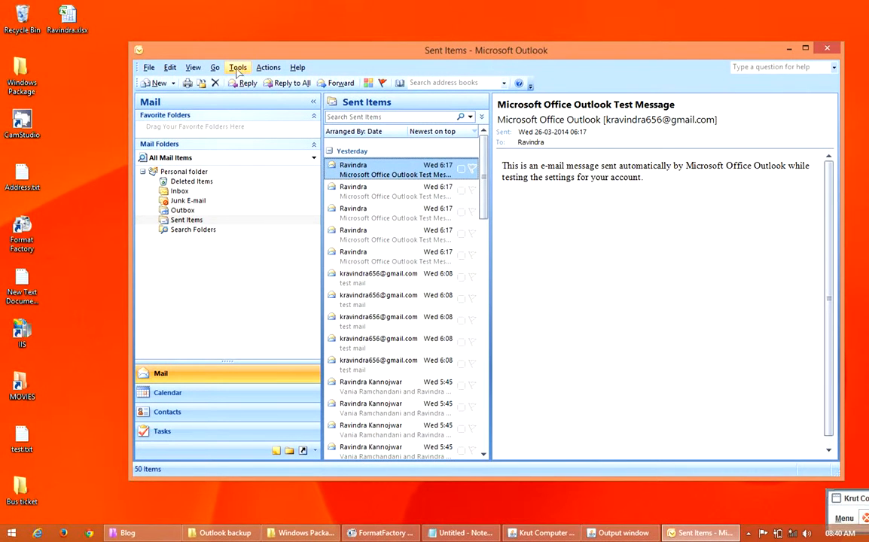
# - Open Outlook.pst's folder from Account Settings' Data Files list, then close Account Settings
pyautogui.click(237, 67)
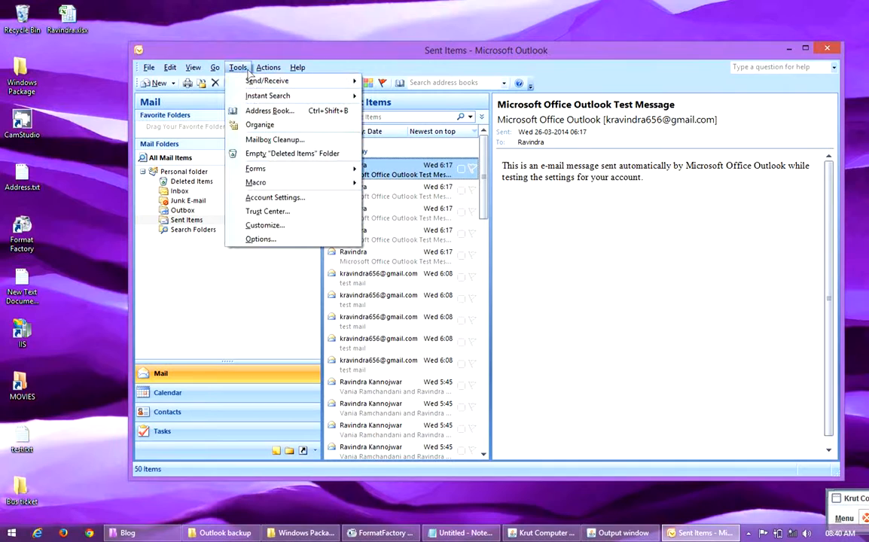
pyautogui.moveTo(275, 198)
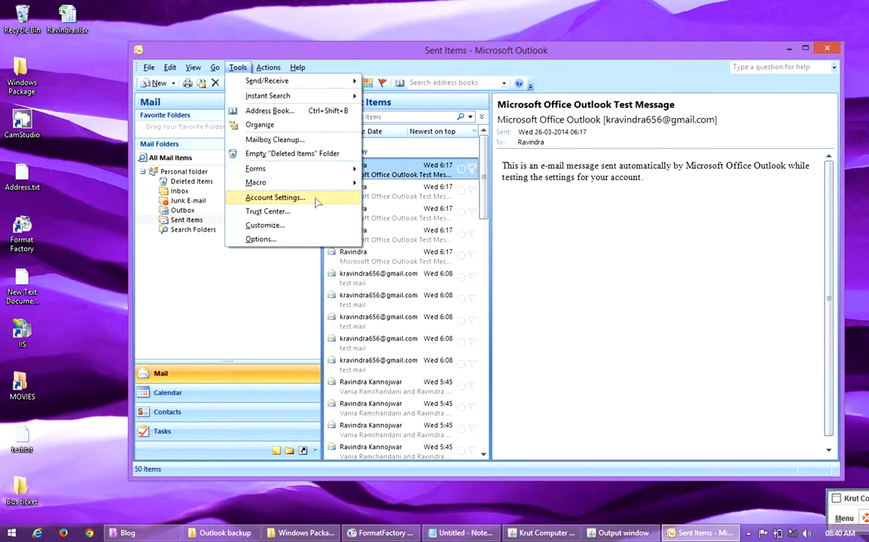
pyautogui.click(275, 198)
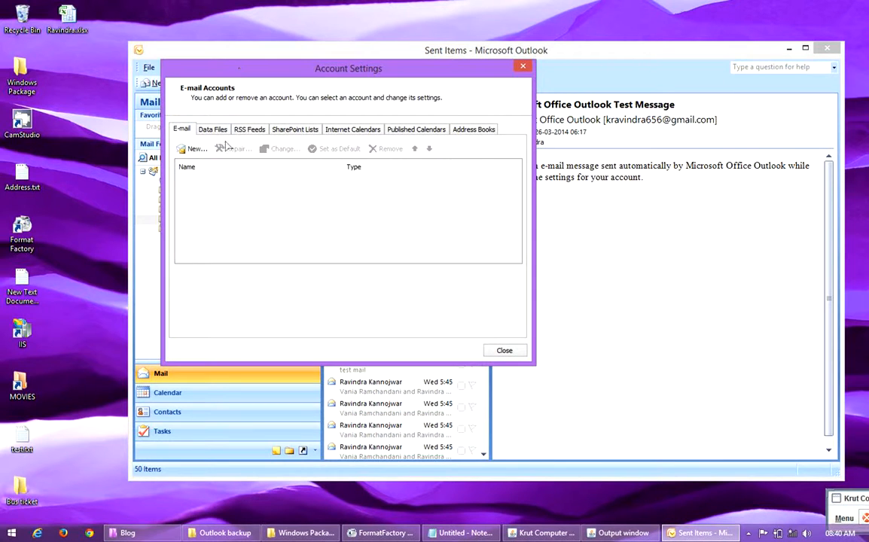
pyautogui.click(213, 129)
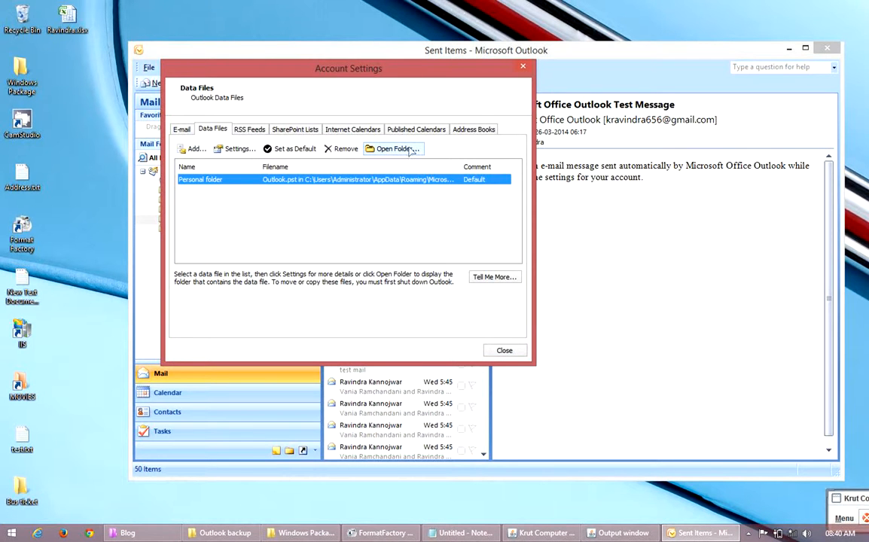
pyautogui.click(392, 149)
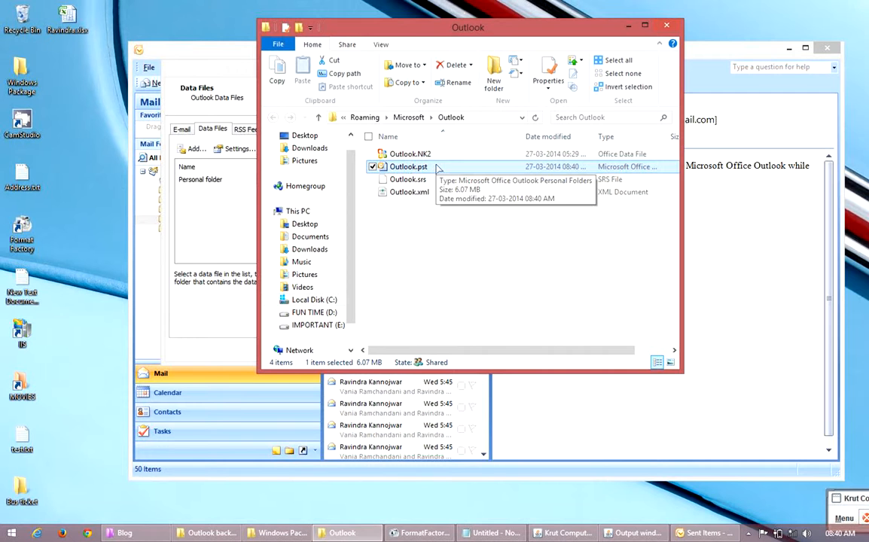
pyautogui.moveTo(407, 230)
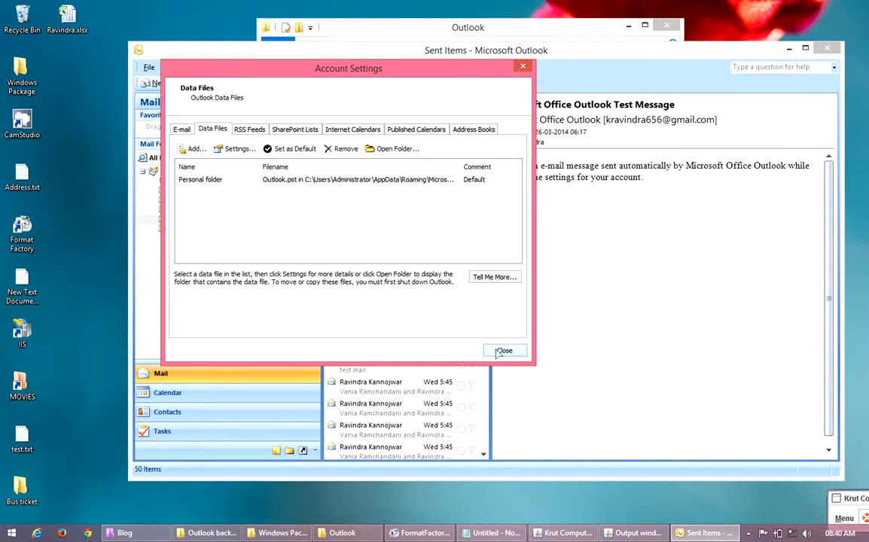
pyautogui.click(504, 350)
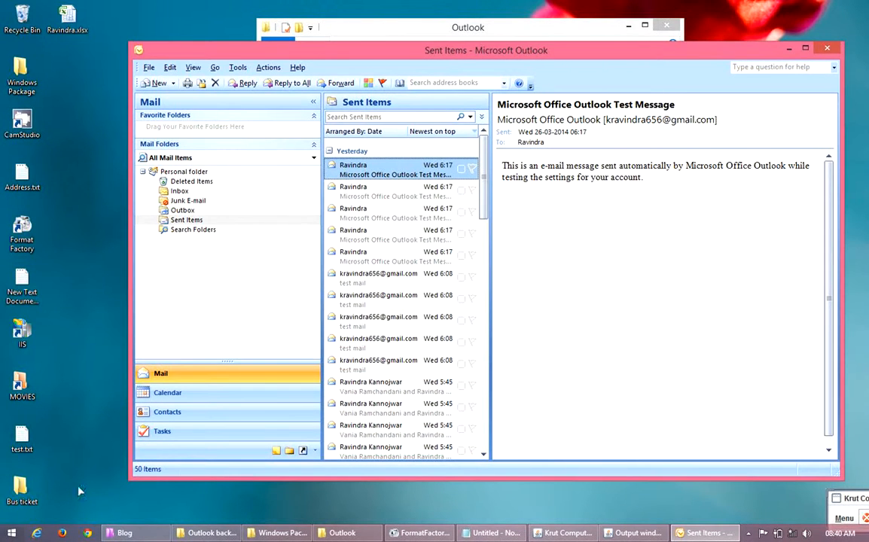
pyautogui.moveTo(828, 52)
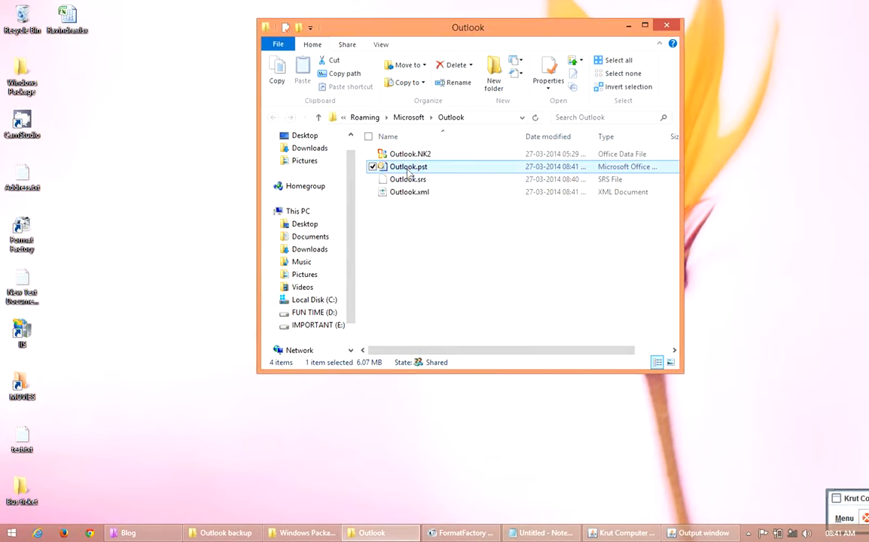
# - Copy Outlook.pst and navigate toward the FUN TIME (D:) drive
pyautogui.rightClick(408, 166)
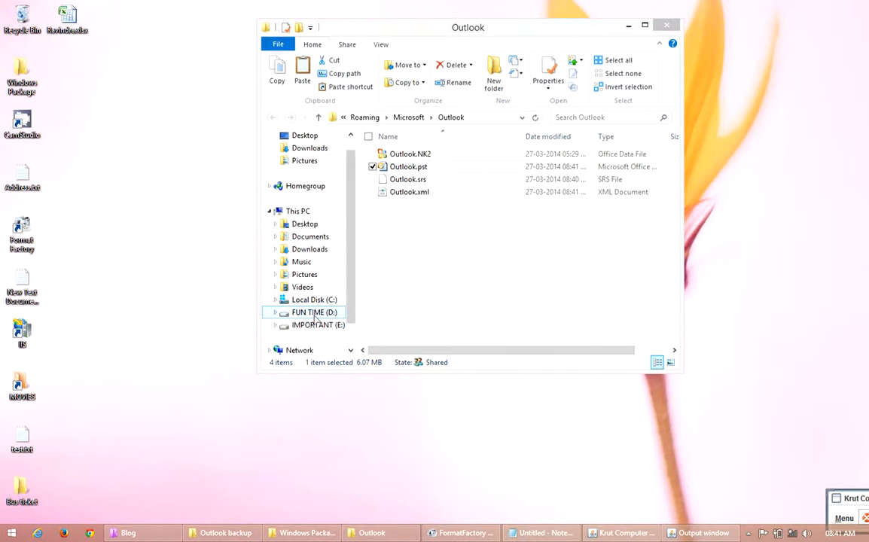
pyautogui.click(297, 211)
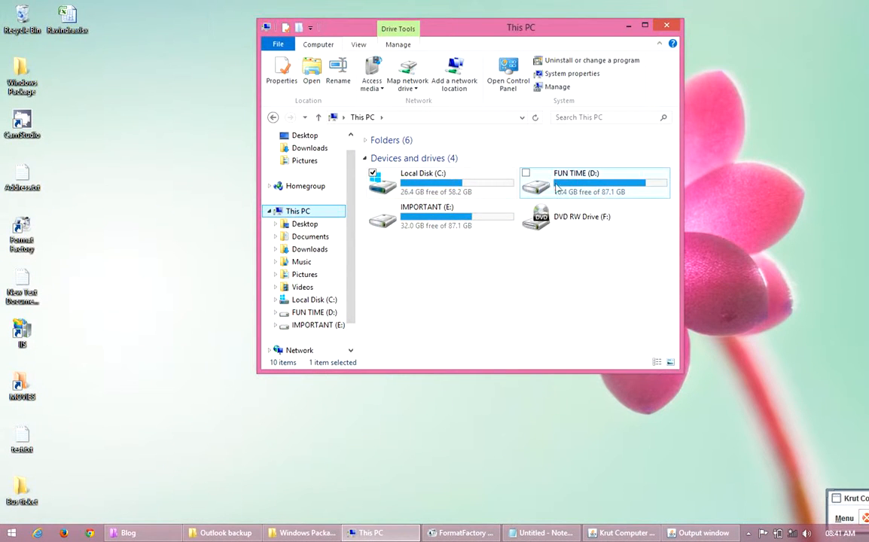
# - Create a new folder named Outlook on FUN TIME (D:)
pyautogui.doubleClick(595, 182)
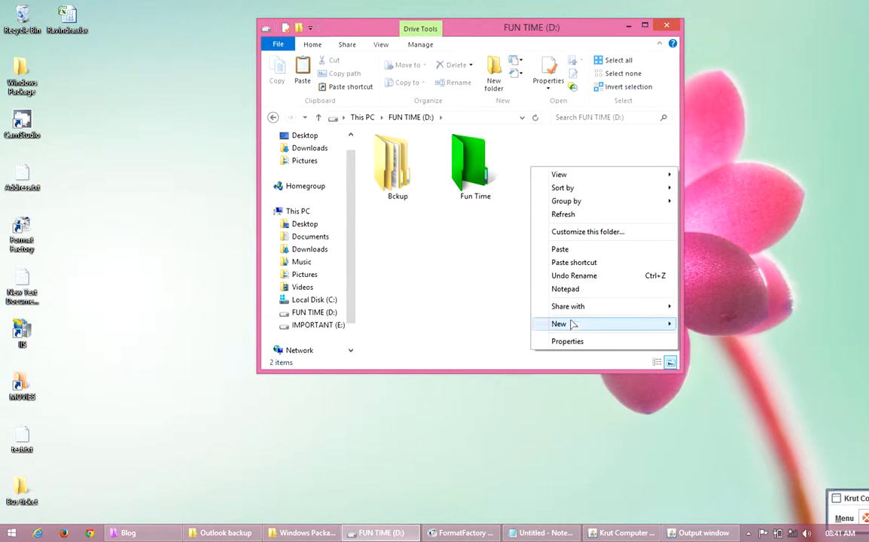
pyautogui.click(559, 324)
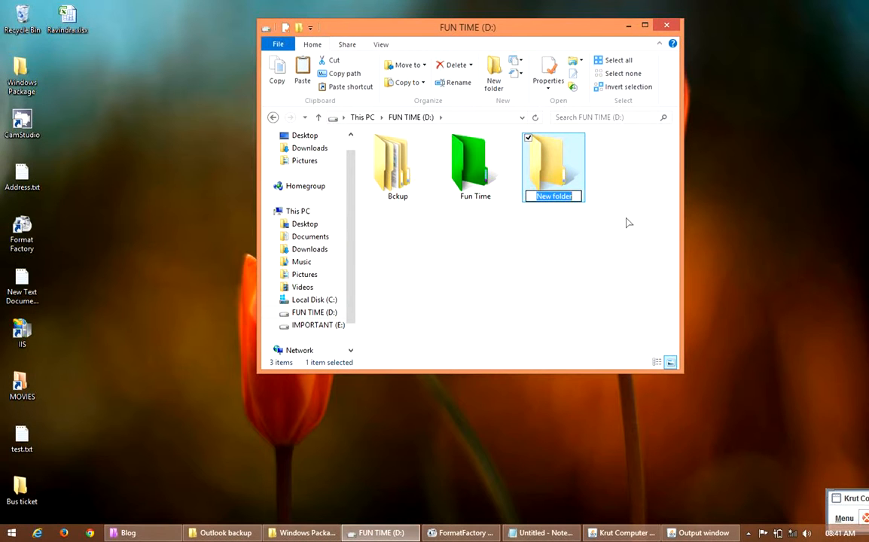
pyautogui.write('Outlook')
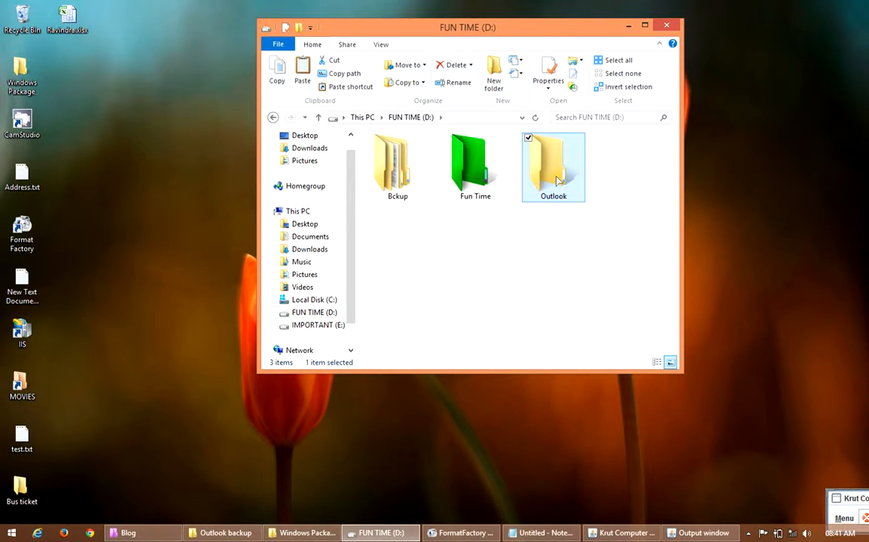
# - Paste Outlook.pst into the Outlook folder, view as large icons, and minimize
pyautogui.rightClick(425, 218)
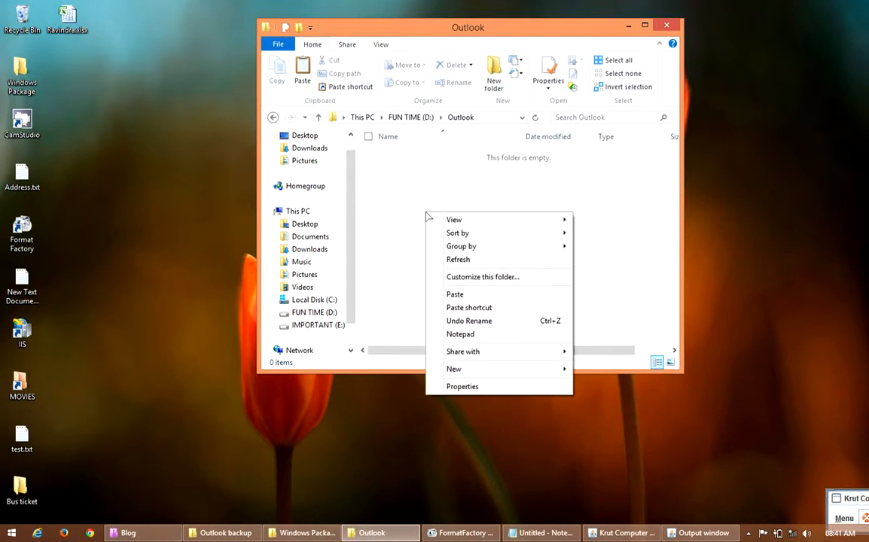
pyautogui.click(455, 294)
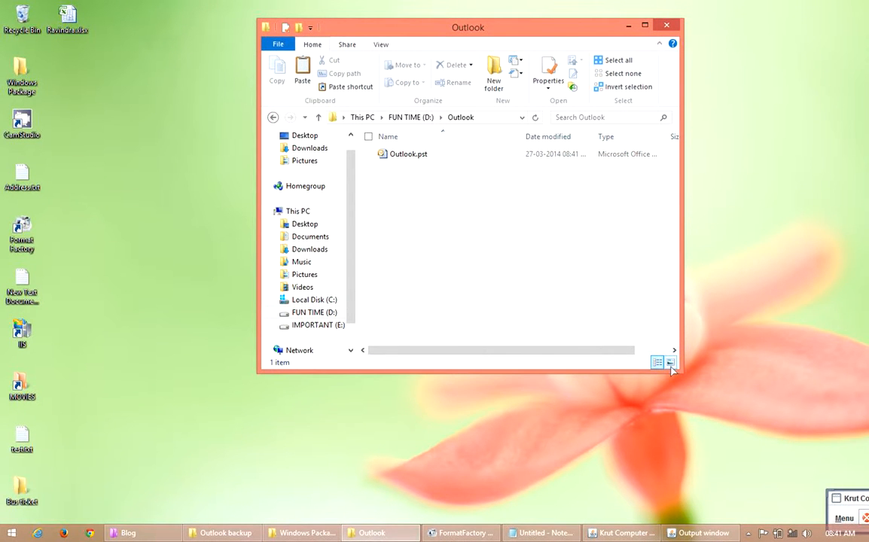
pyautogui.click(669, 362)
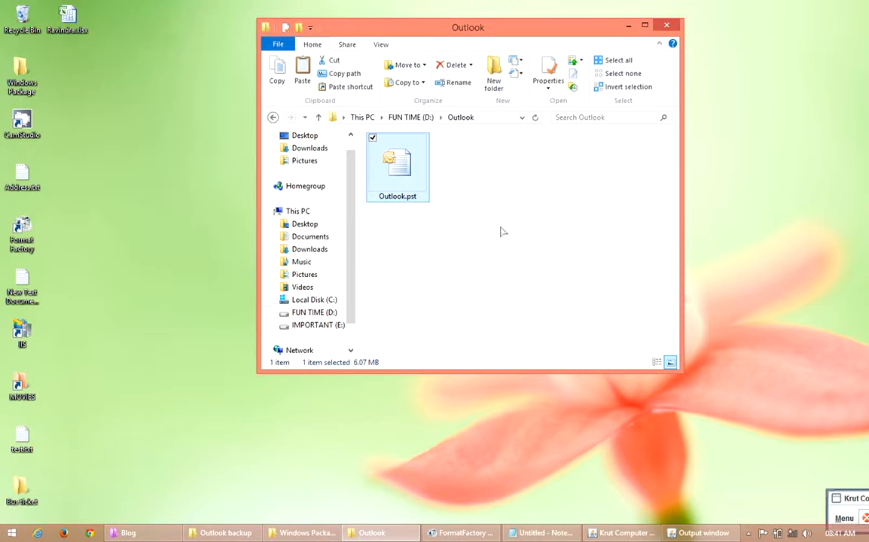
pyautogui.moveTo(422, 189)
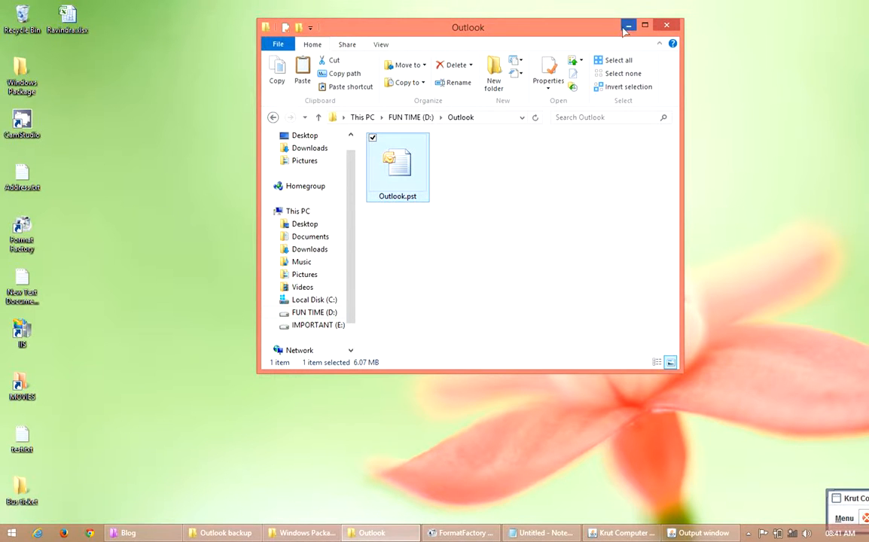
pyautogui.click(628, 25)
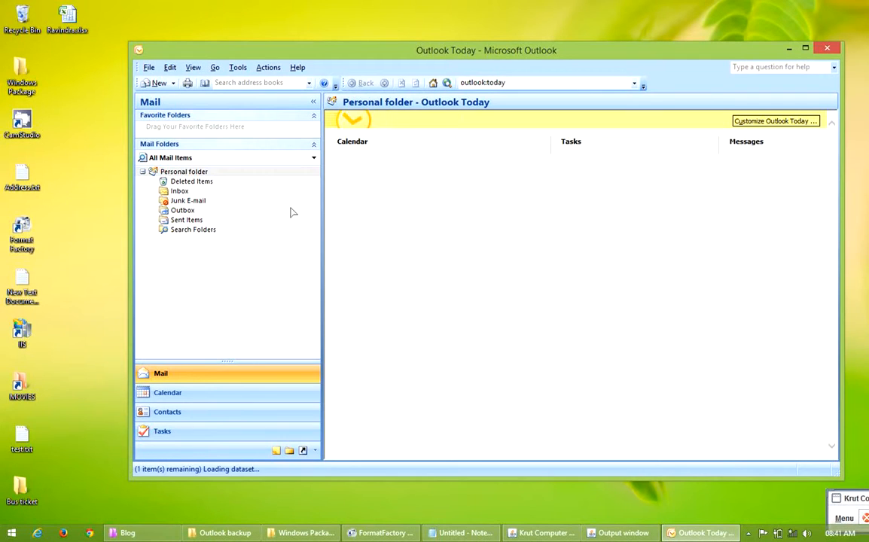
# - Delete all messages in Sent Items and Deleted Items, leaving every mail folder empty
pyautogui.click(179, 190)
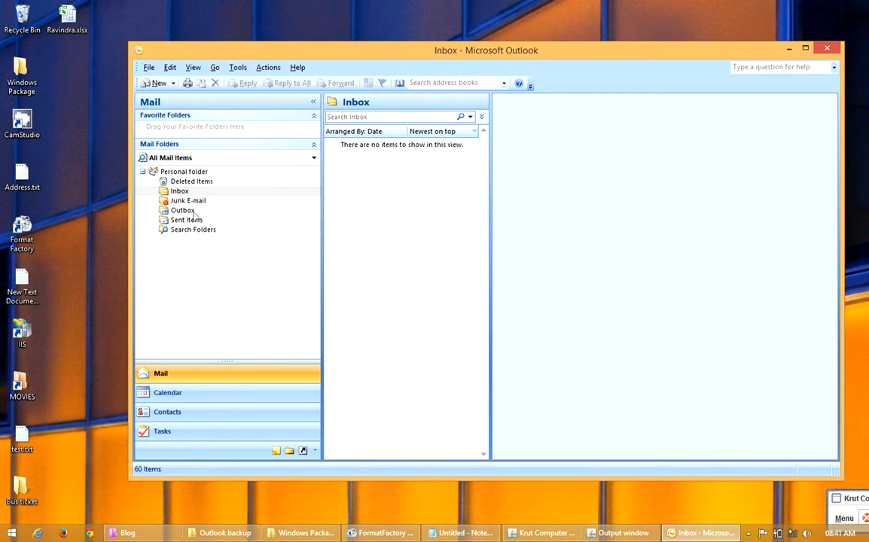
pyautogui.click(186, 219)
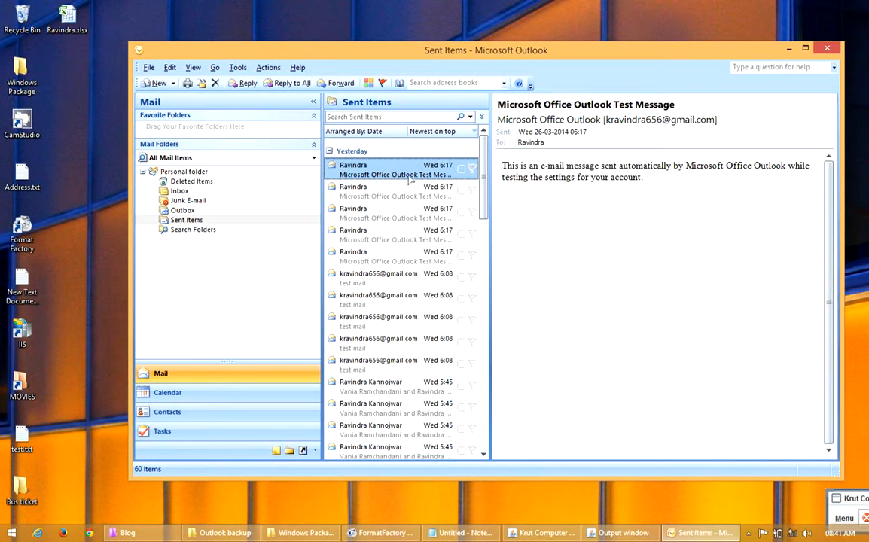
pyautogui.moveTo(414, 166)
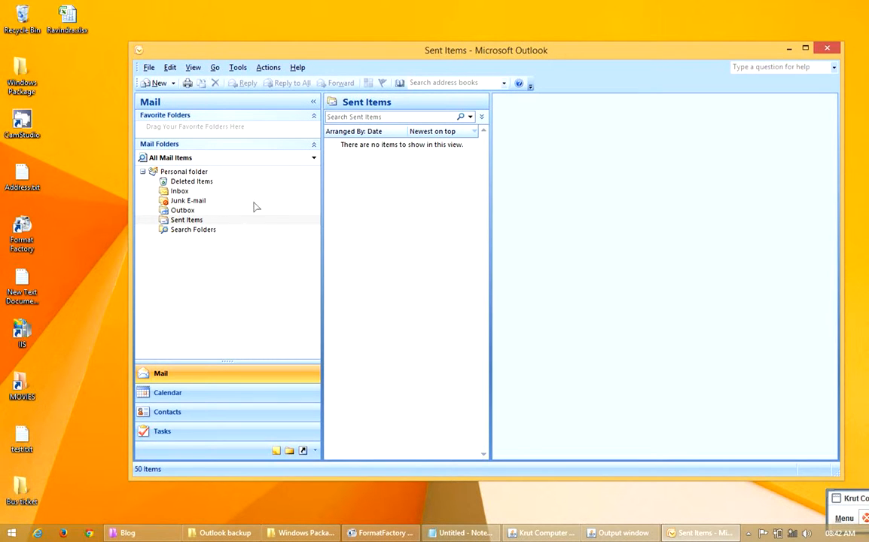
pyautogui.click(181, 210)
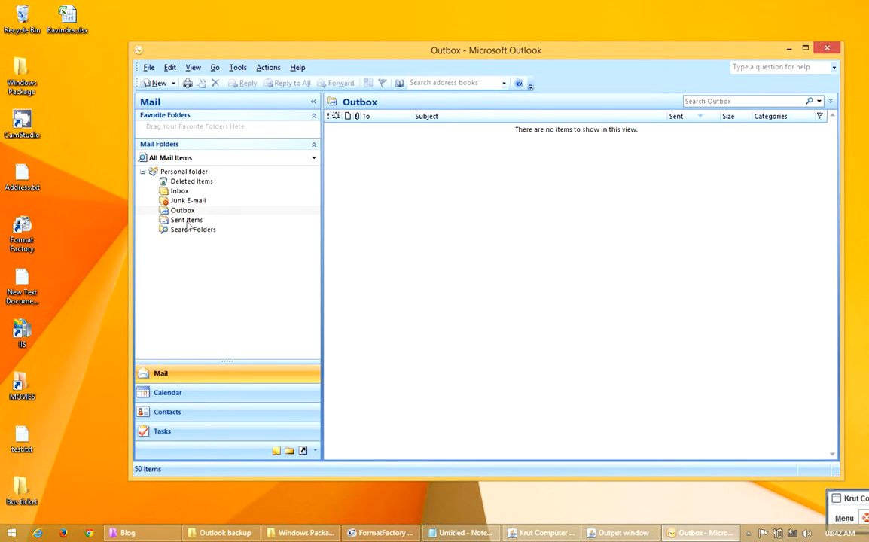
pyautogui.click(191, 180)
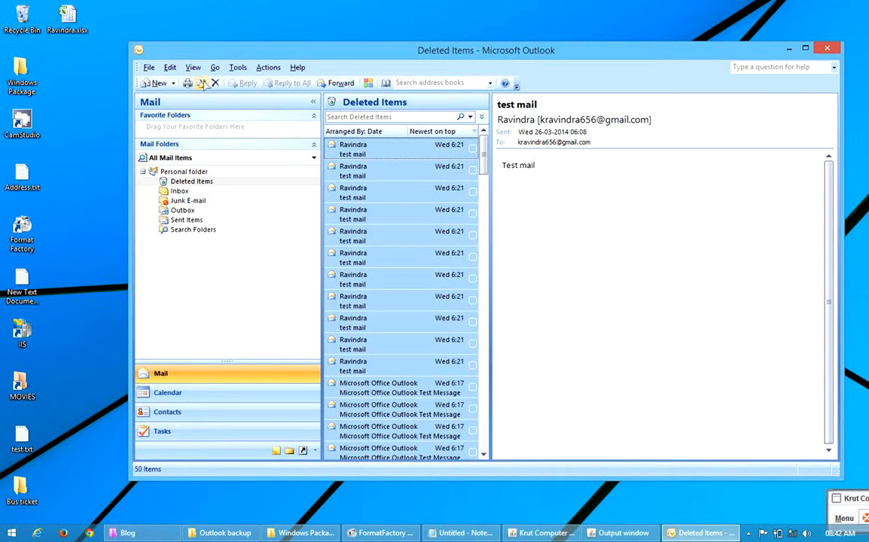
pyautogui.click(215, 83)
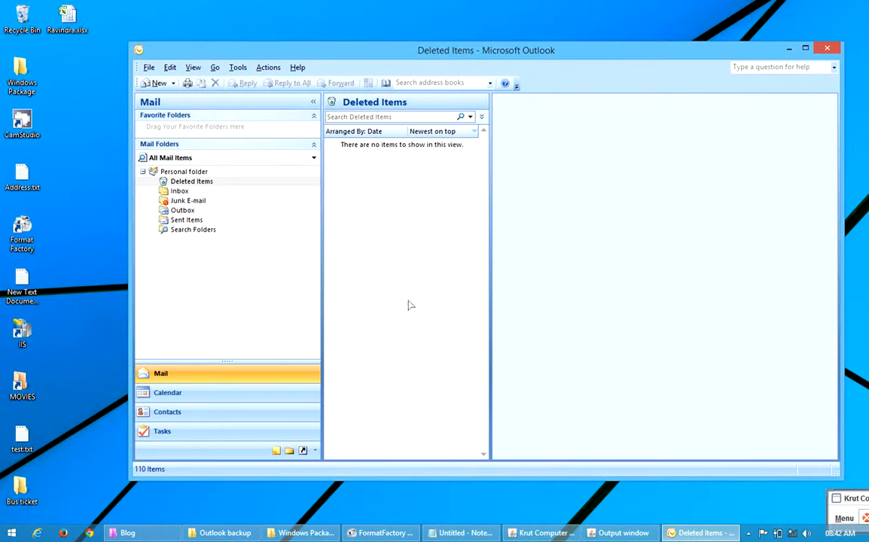
pyautogui.click(181, 210)
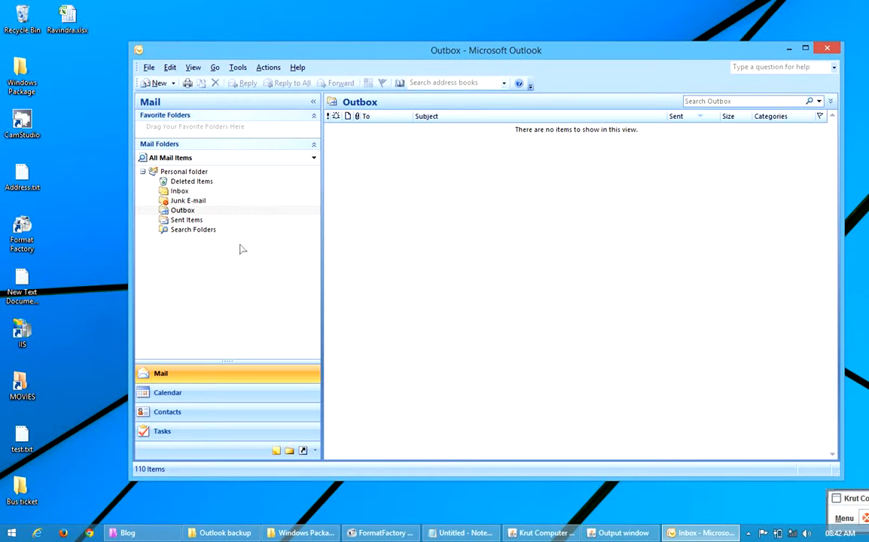
pyautogui.rightClick(243, 248)
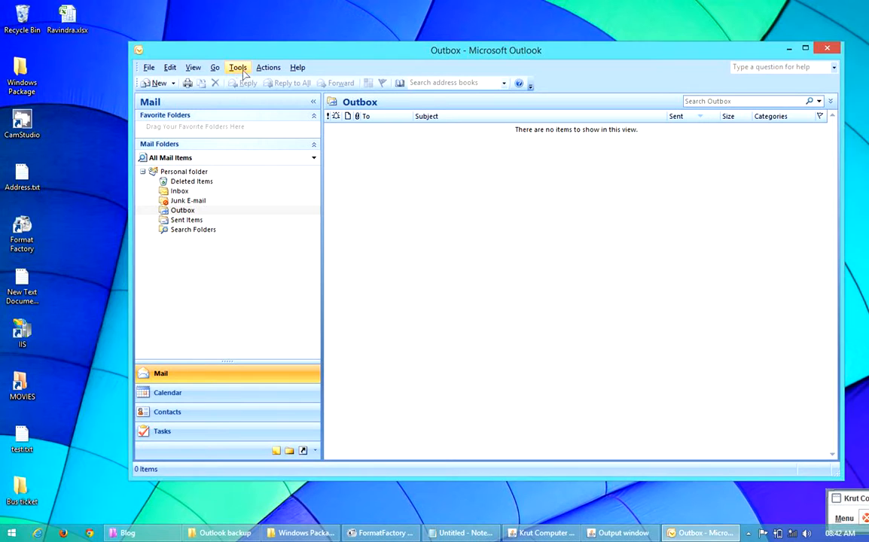
# - From Account Settings' Data Files list, start adding a new Outlook data file
pyautogui.click(237, 67)
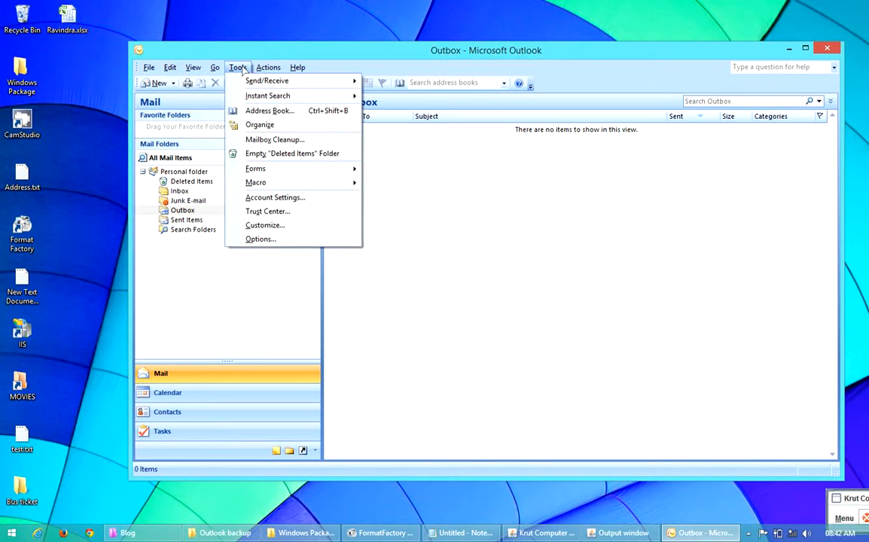
pyautogui.moveTo(274, 197)
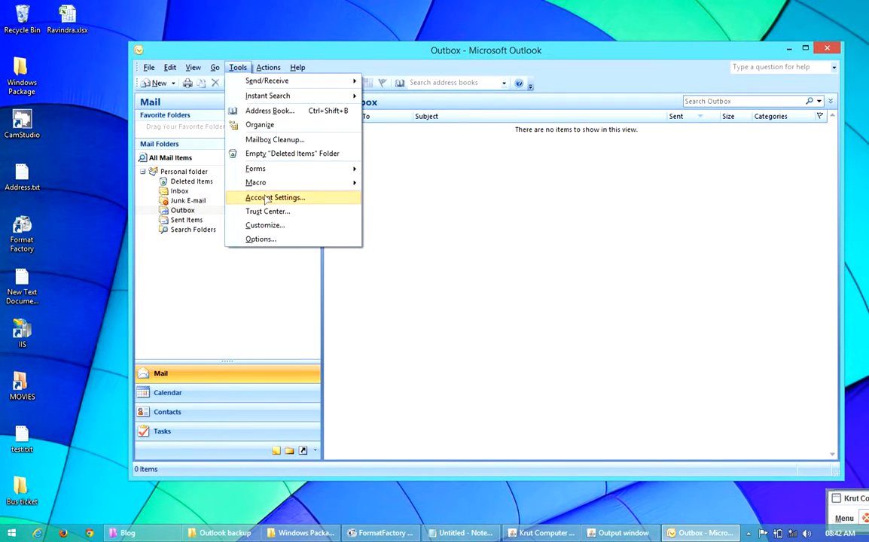
pyautogui.click(274, 197)
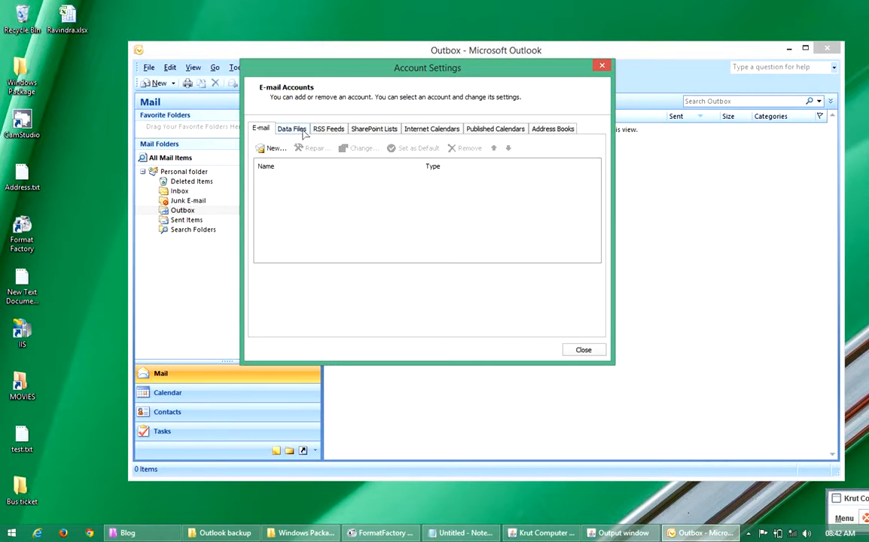
pyautogui.click(291, 128)
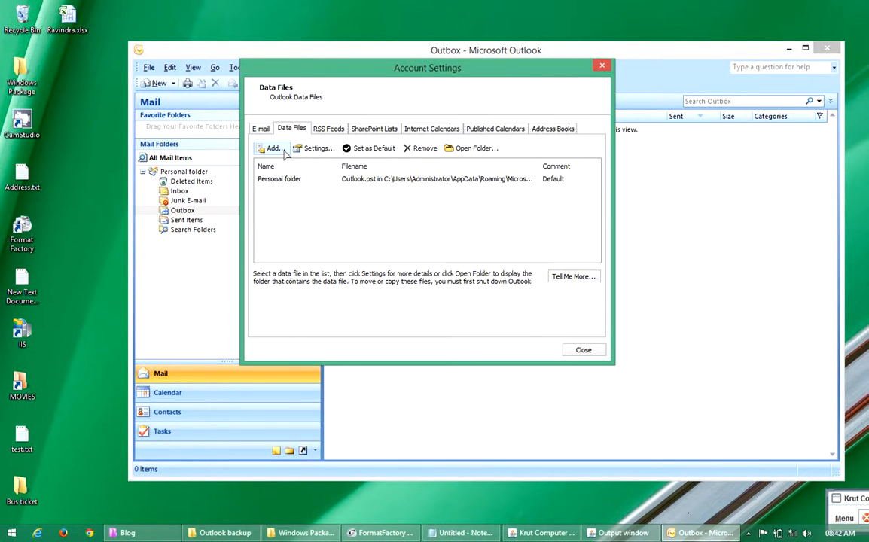
pyautogui.click(272, 148)
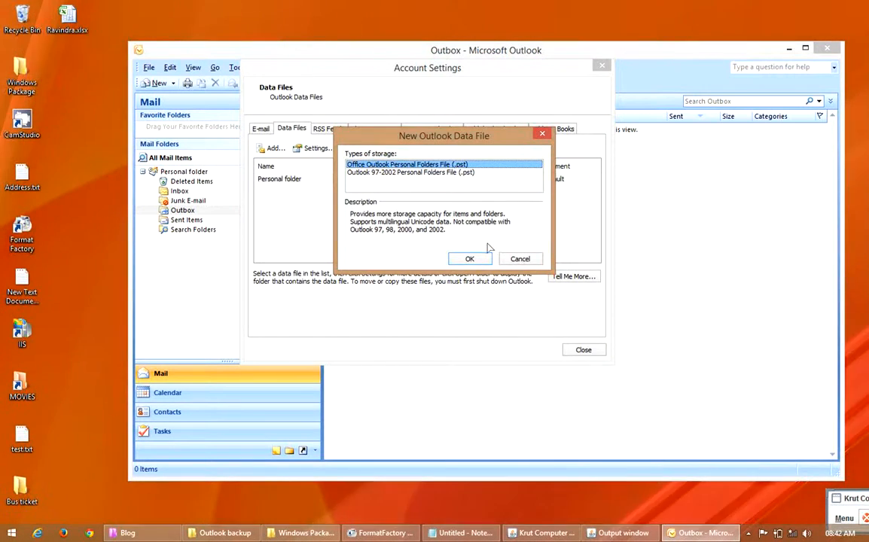
# - Choose the Personal Folders File type and open Outlook.pst from D:\Outlook
pyautogui.click(469, 258)
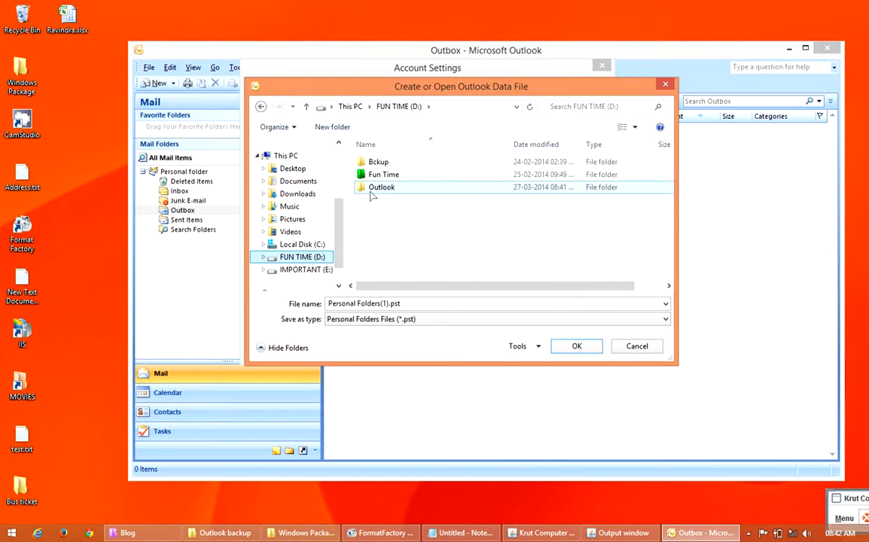
pyautogui.click(382, 186)
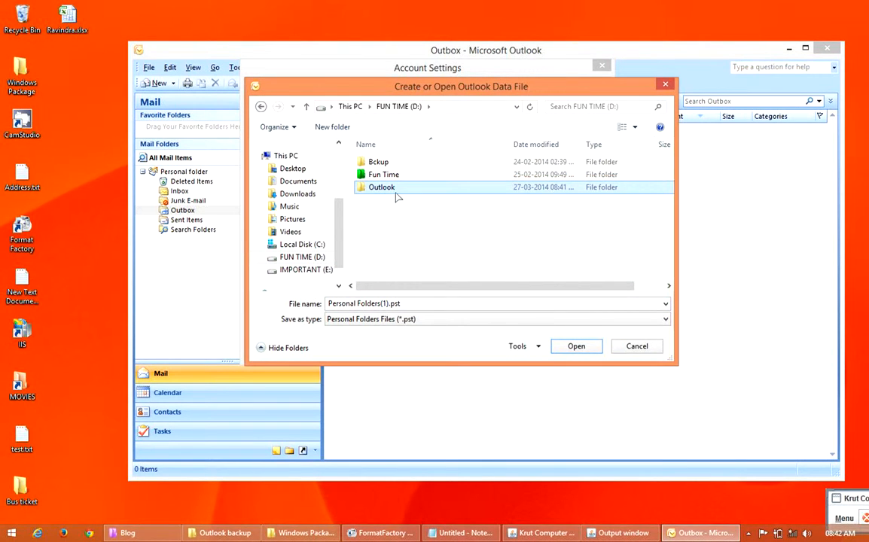
pyautogui.moveTo(382, 187)
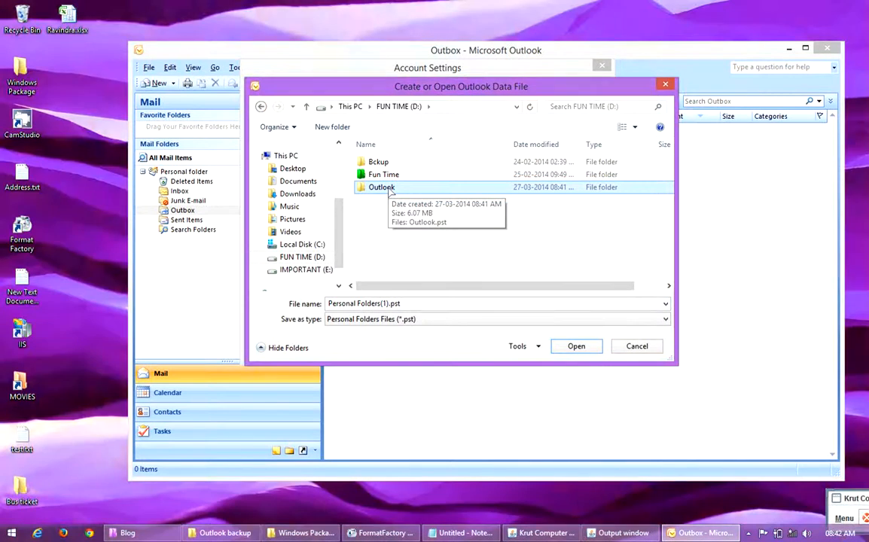
pyautogui.doubleClick(381, 187)
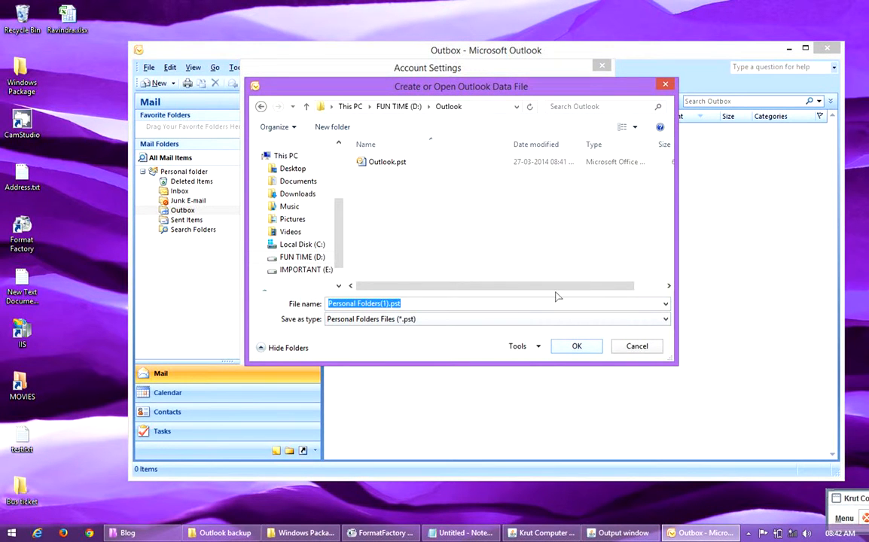
pyautogui.click(387, 161)
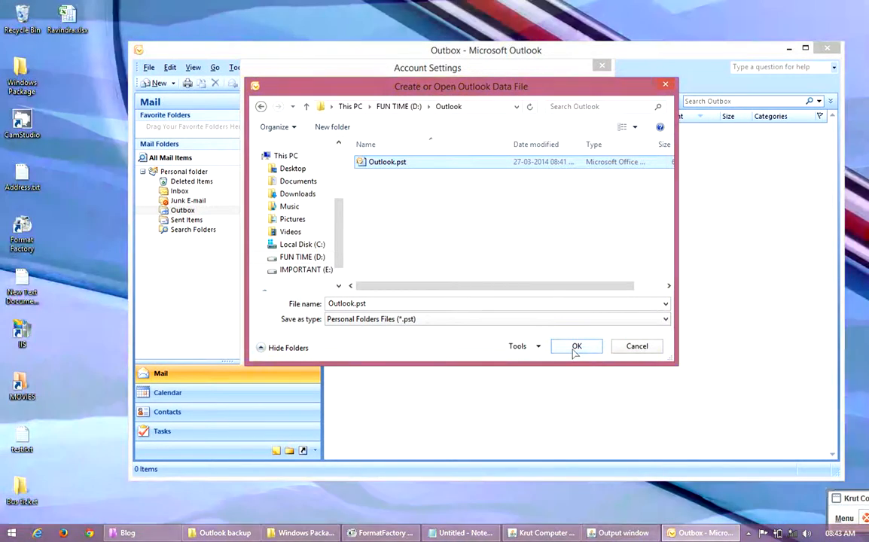
pyautogui.click(576, 345)
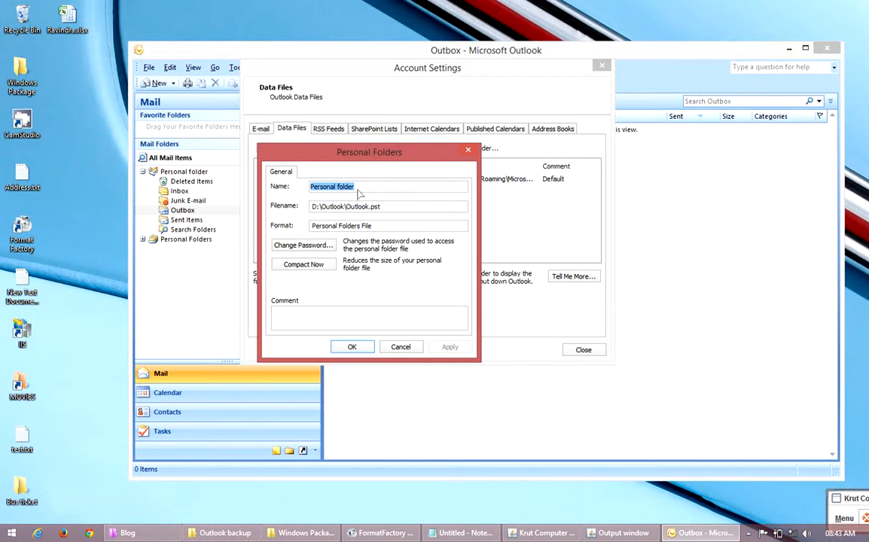
# - Rename the added data file to 'Ravindra', confirm, and close Account Settings
pyautogui.write('R')
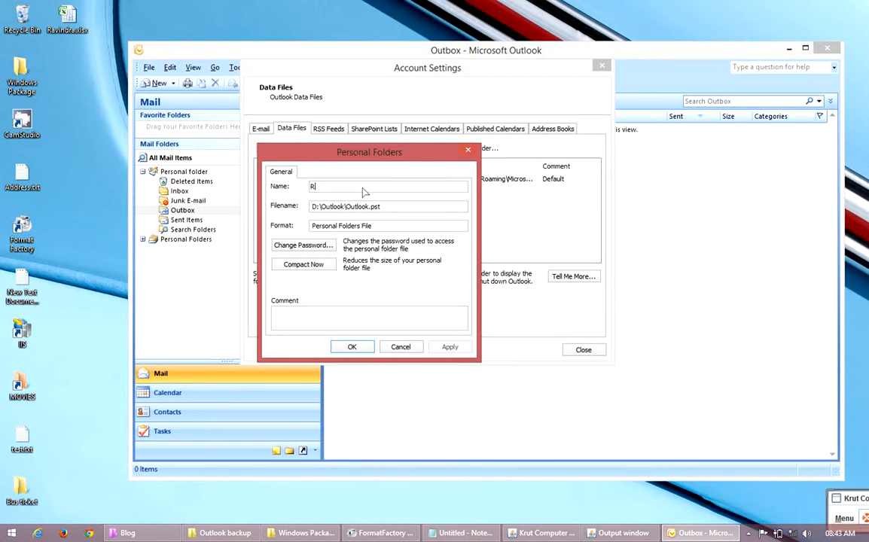
pyautogui.write('avindra')
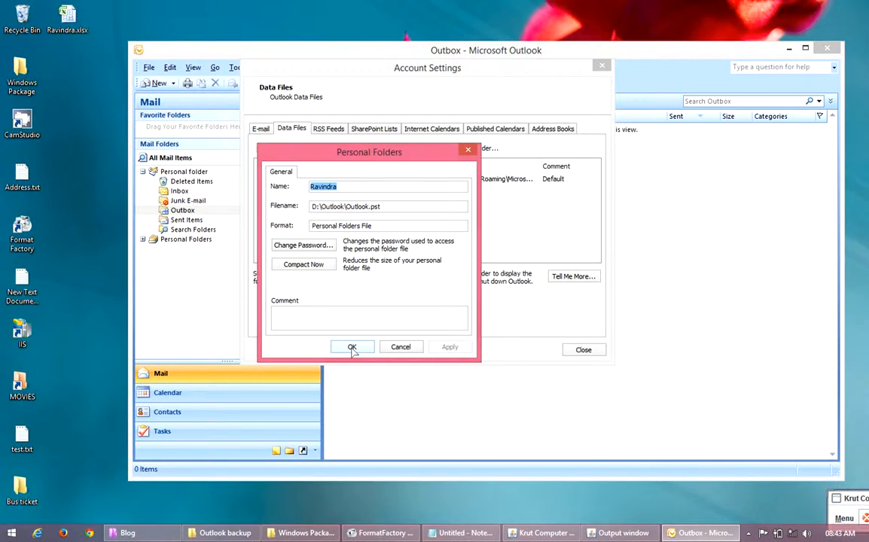
pyautogui.click(351, 347)
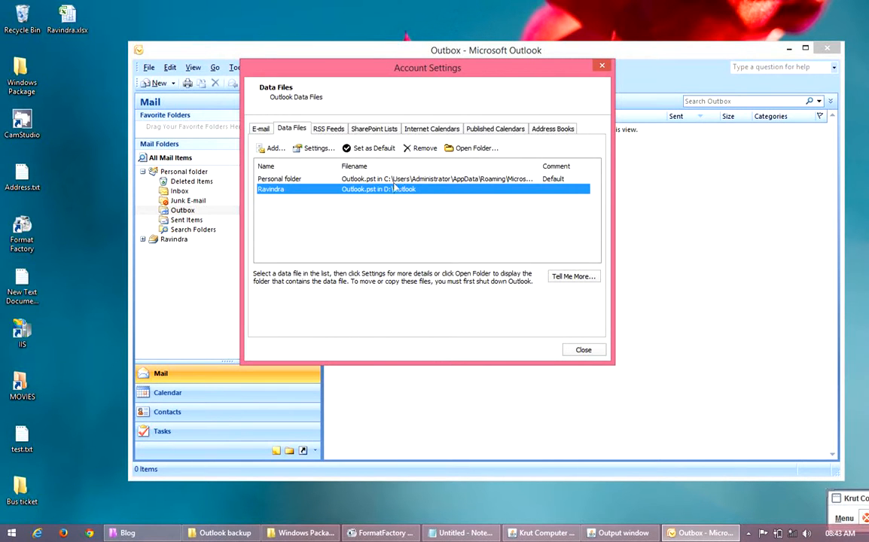
pyautogui.click(583, 350)
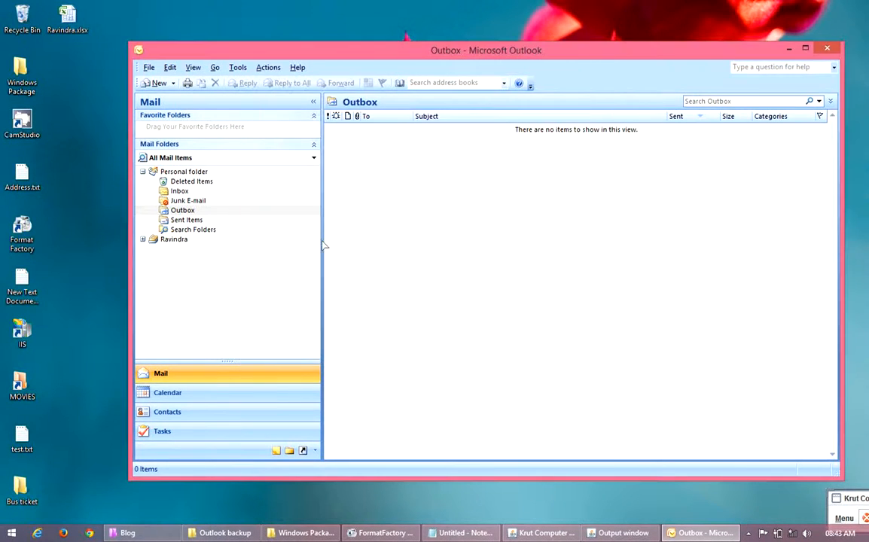
pyautogui.moveTo(173, 245)
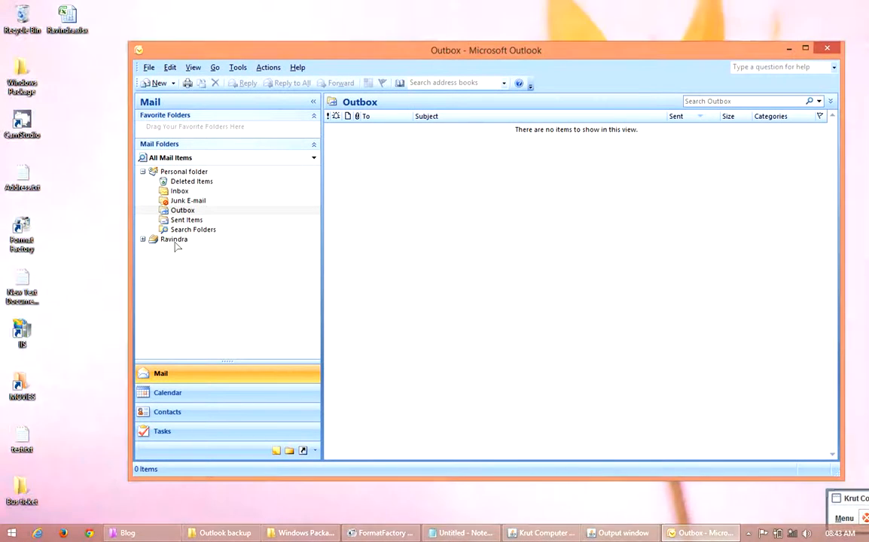
pyautogui.moveTo(145, 226)
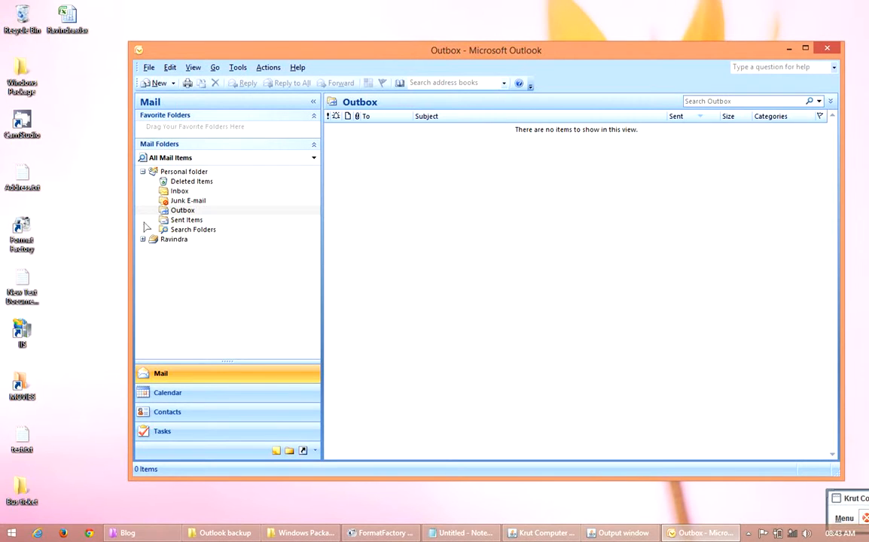
# - Expand the Ravindra data file and browse its Inbox of recovered mails
pyautogui.click(183, 171)
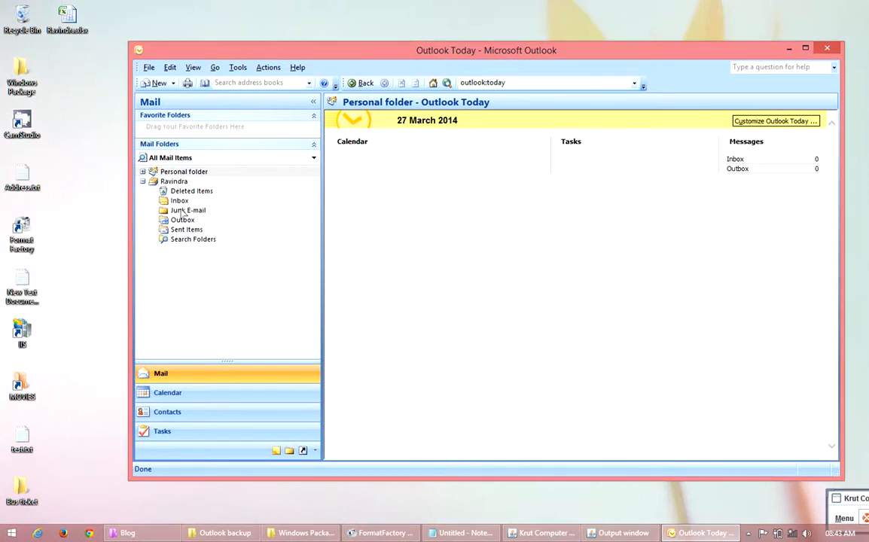
pyautogui.click(180, 200)
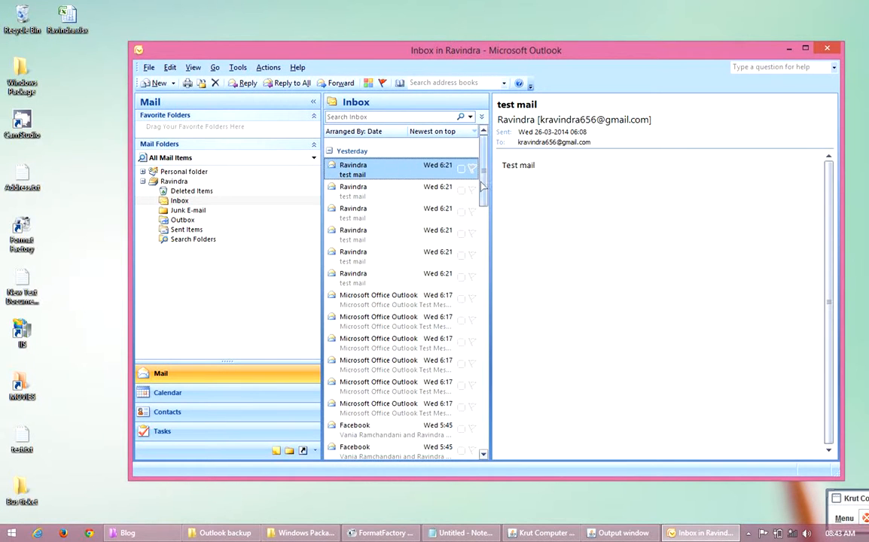
pyautogui.scroll(-3)
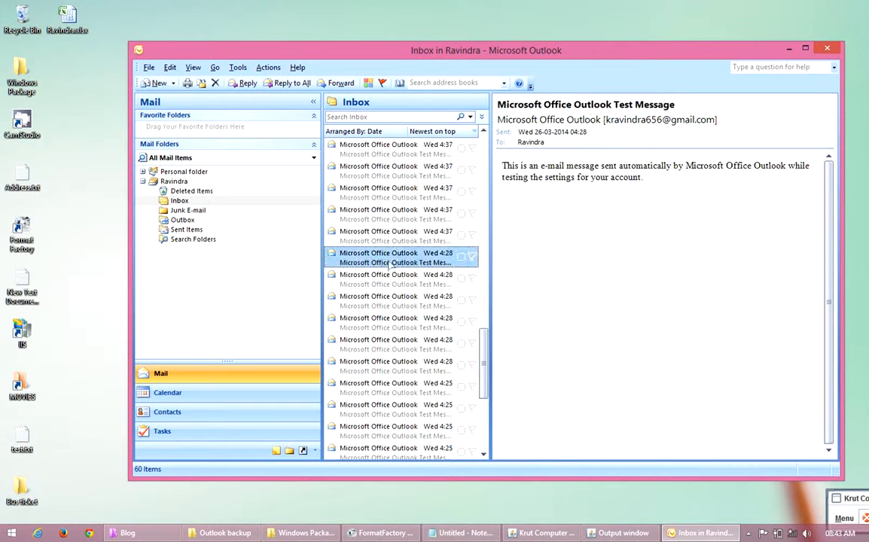
pyautogui.scroll(3)
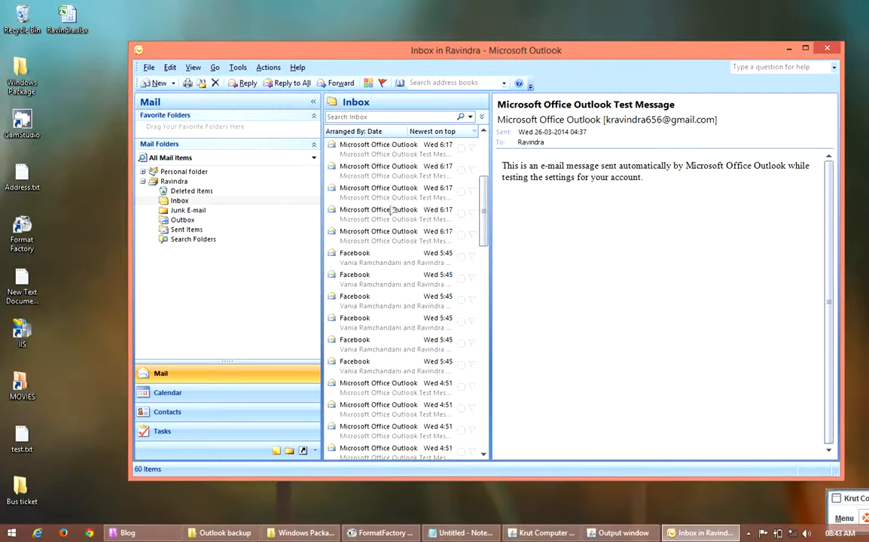
# - Preview two older test messages in Ravindra's Inbox, then view its Sent Items
pyautogui.click(395, 235)
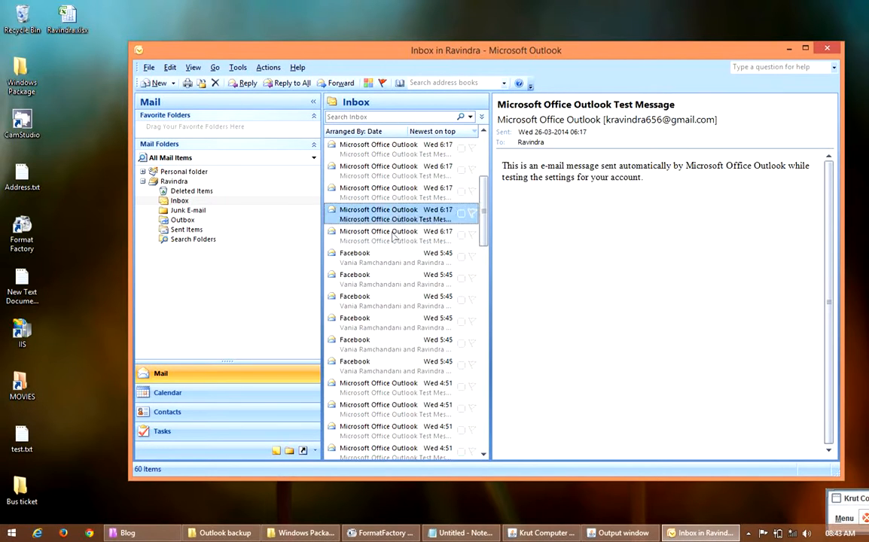
pyautogui.click(392, 236)
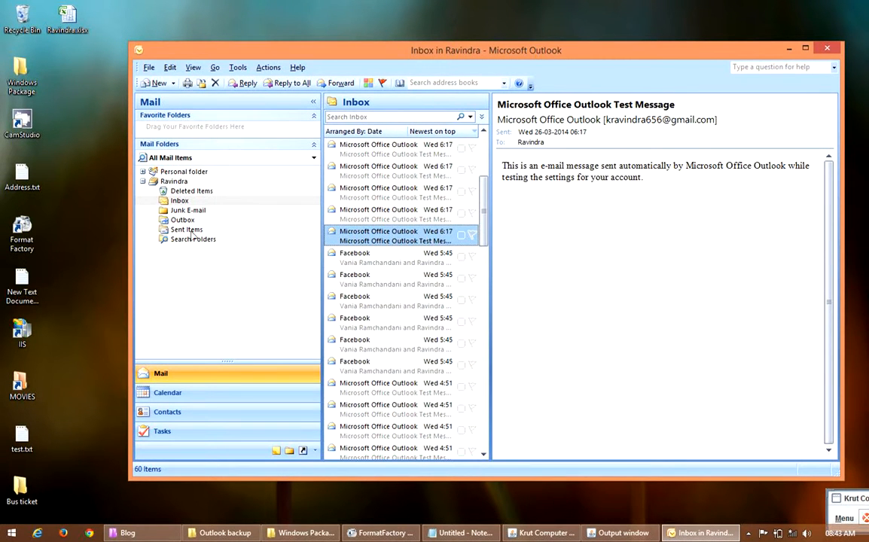
pyautogui.click(187, 230)
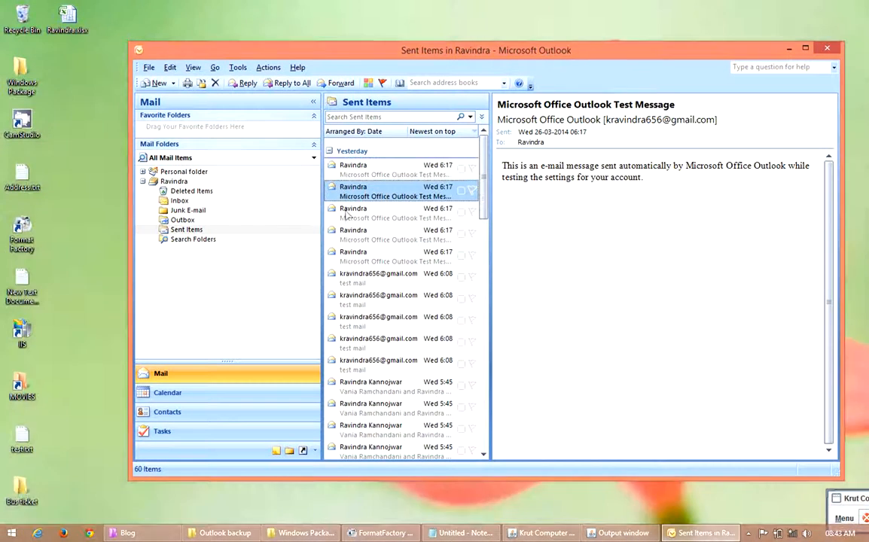
# - Preview two sent test mails, then return to Ravindra's Inbox
pyautogui.click(391, 278)
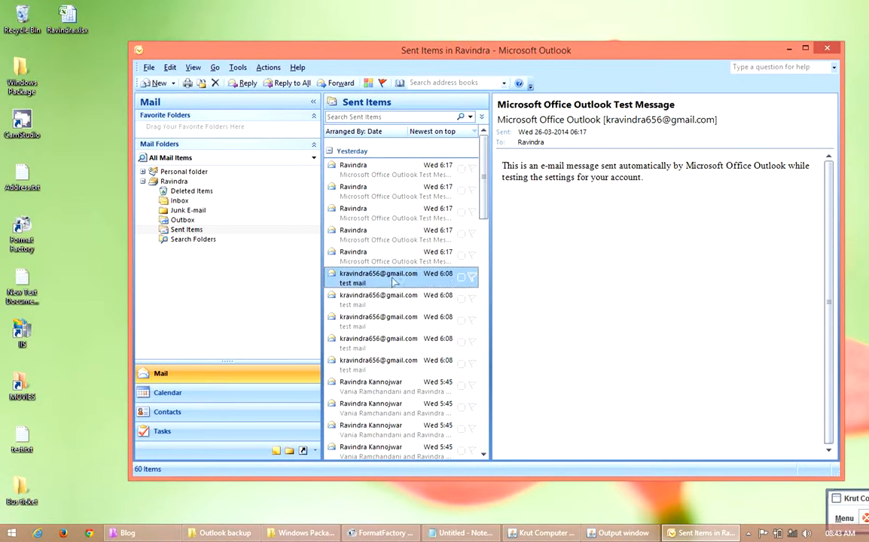
pyautogui.click(379, 320)
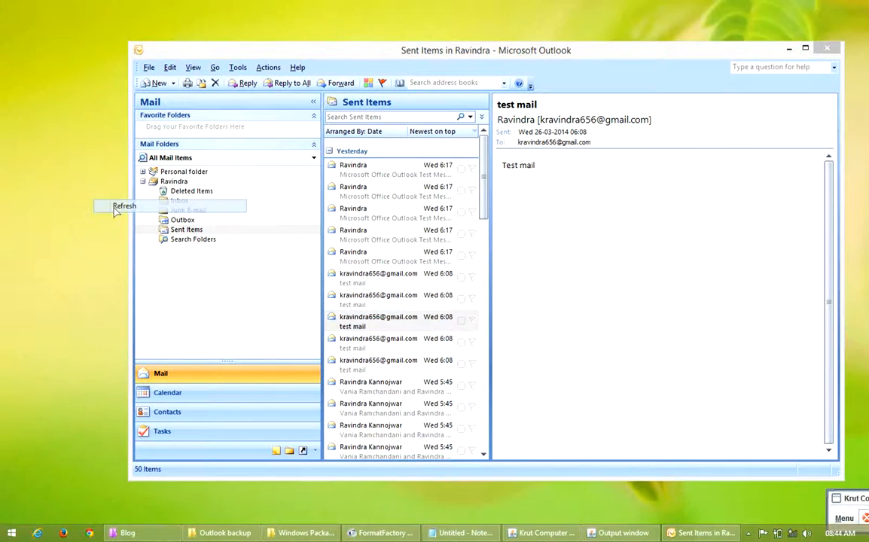
pyautogui.click(173, 181)
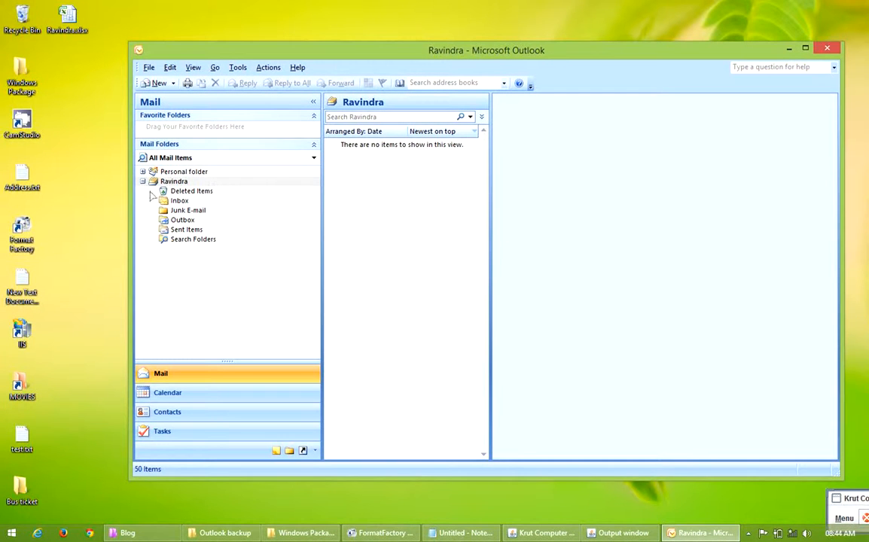
pyautogui.click(179, 201)
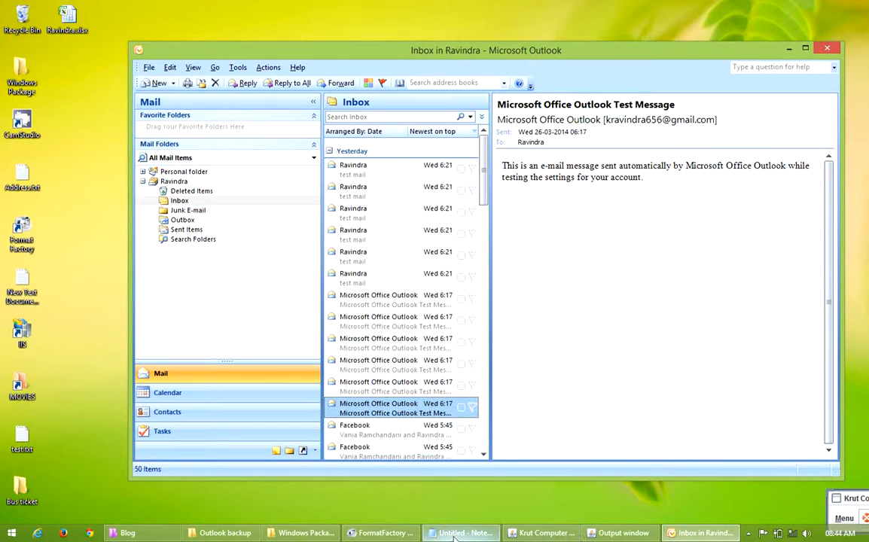
# - Bring back the Notepad tutorial note showing the blog address
pyautogui.click(460, 532)
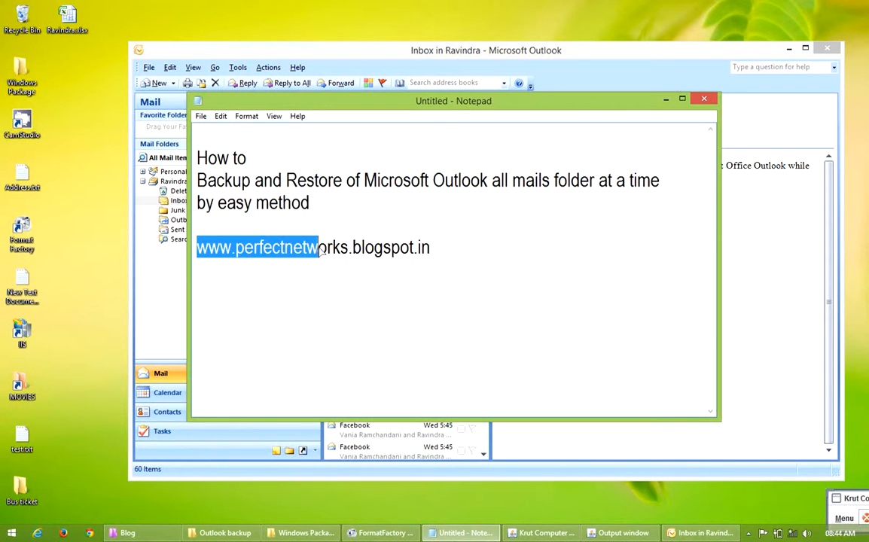
pyautogui.click(459, 247)
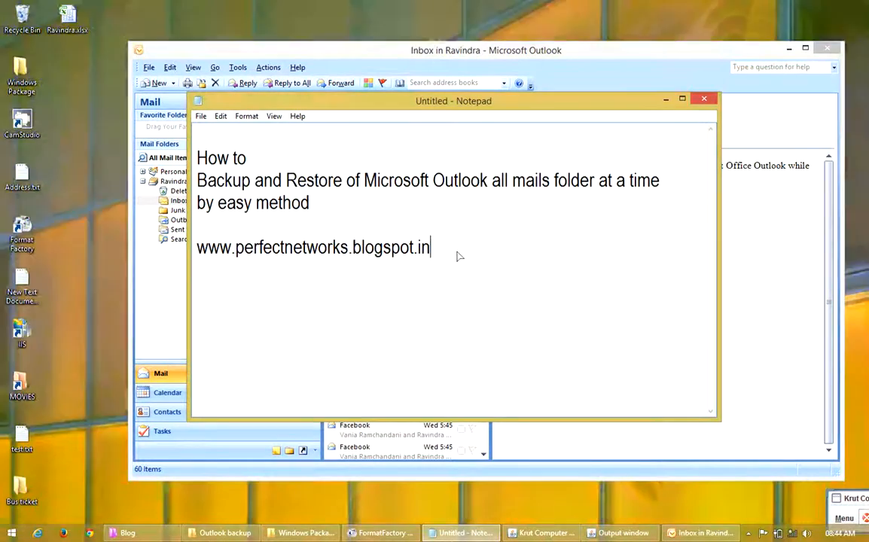